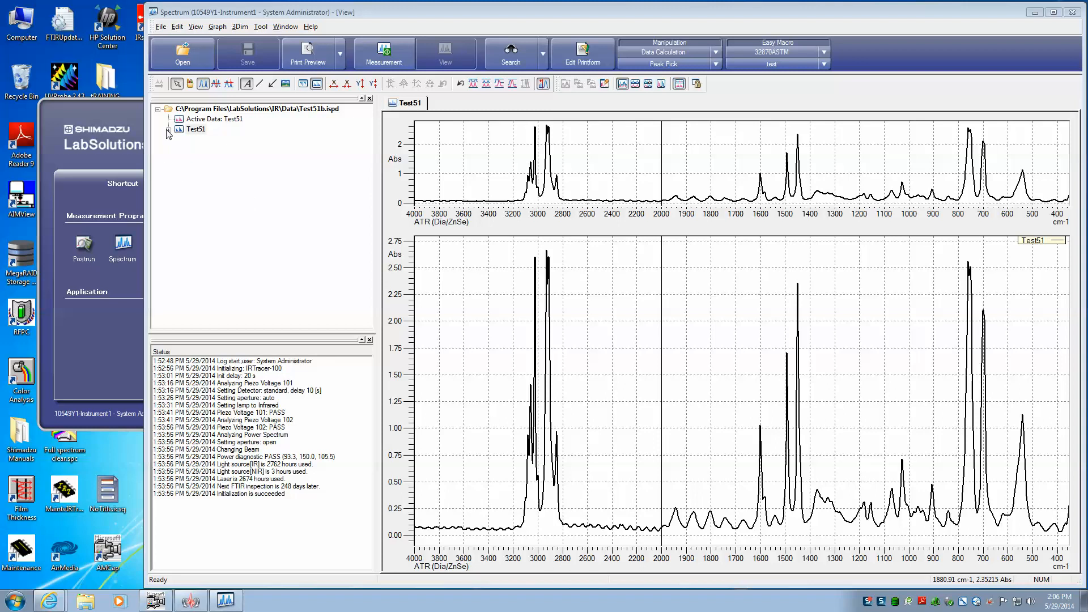
# - Expand the Test51 entry in the data tree to list its contents
pyautogui.click(172, 129)
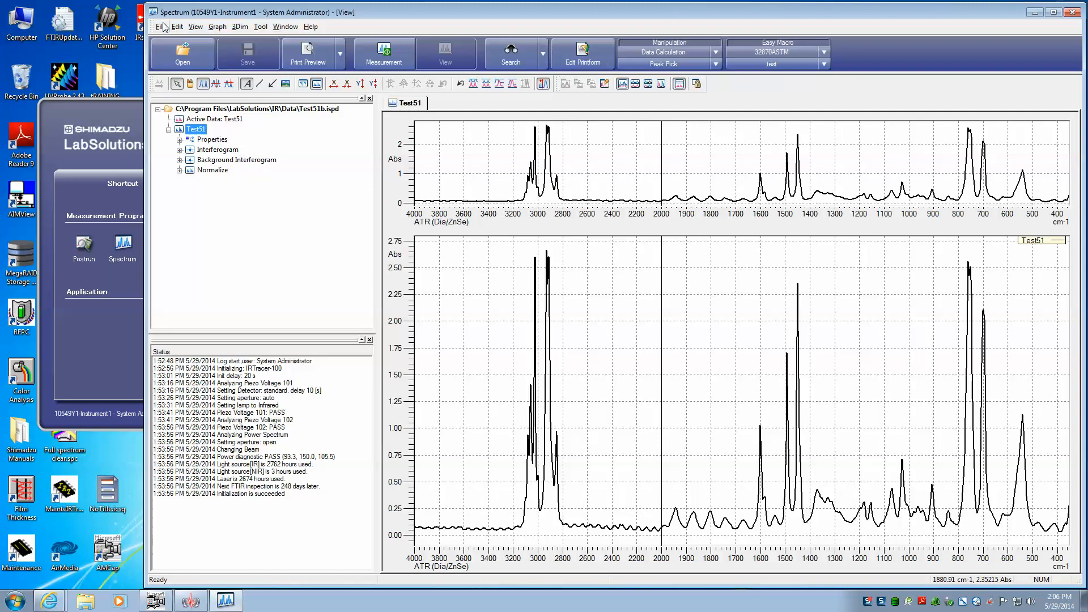
# - Open Polystyrene2.ispd from the Data folder into a new spectrum tab
pyautogui.click(181, 53)
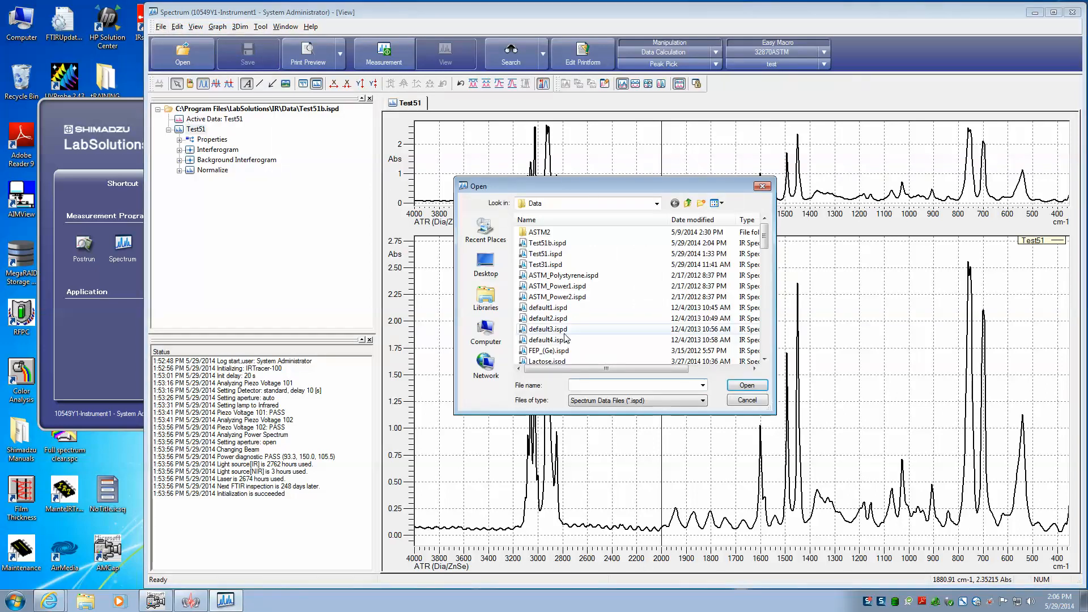
pyautogui.scroll(-3)
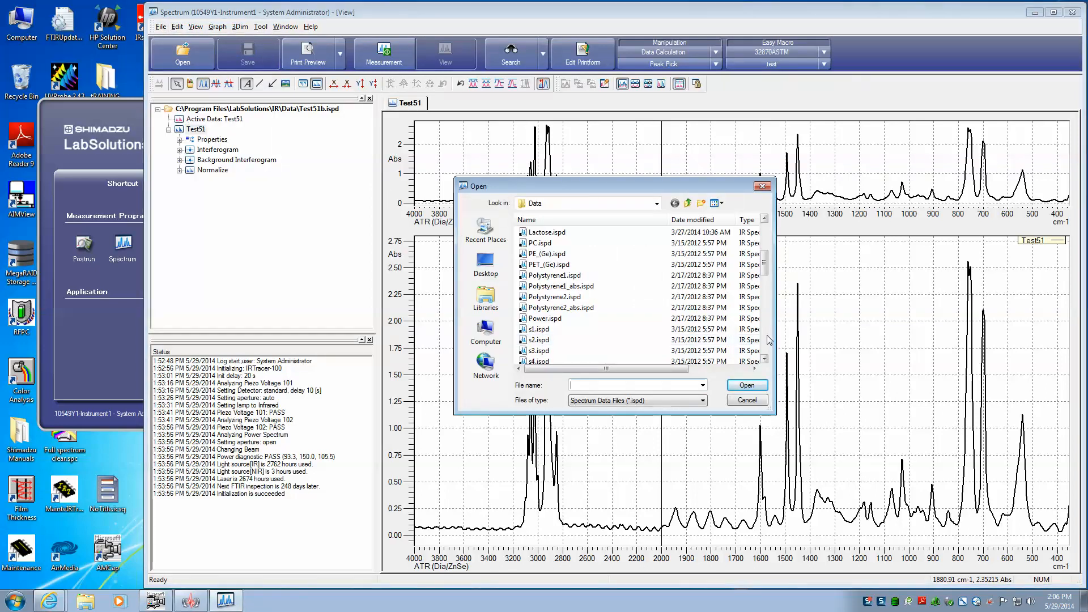
pyautogui.scroll(-3)
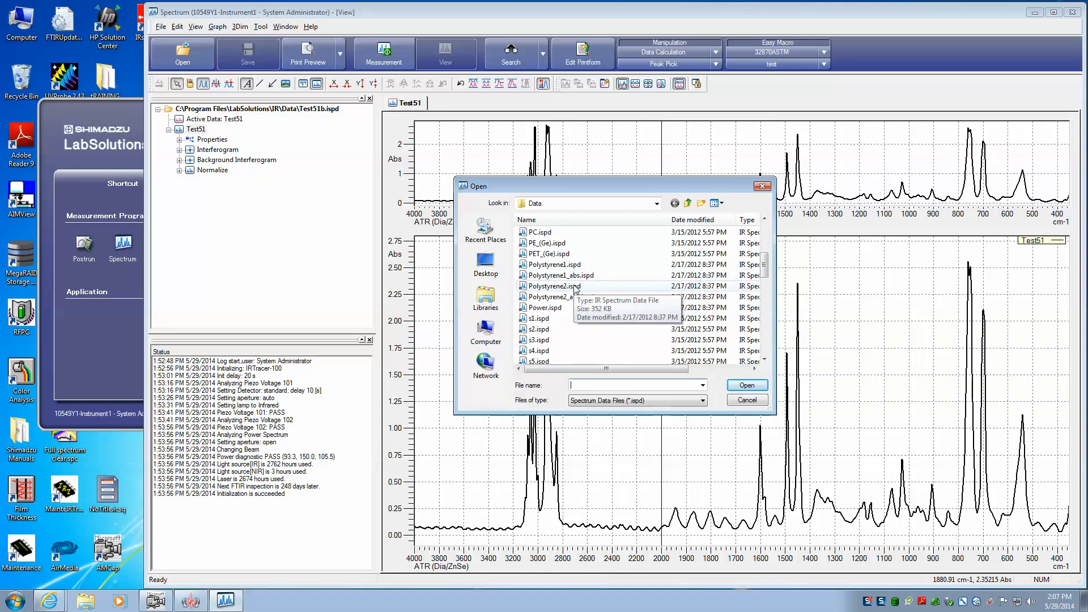
pyautogui.click(553, 286)
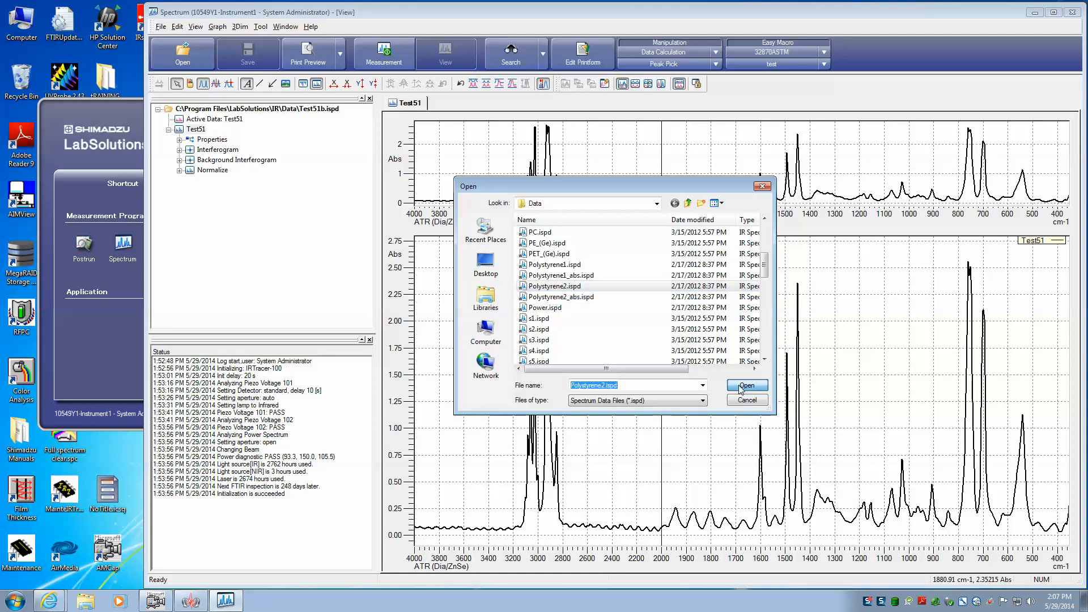
pyautogui.click(745, 386)
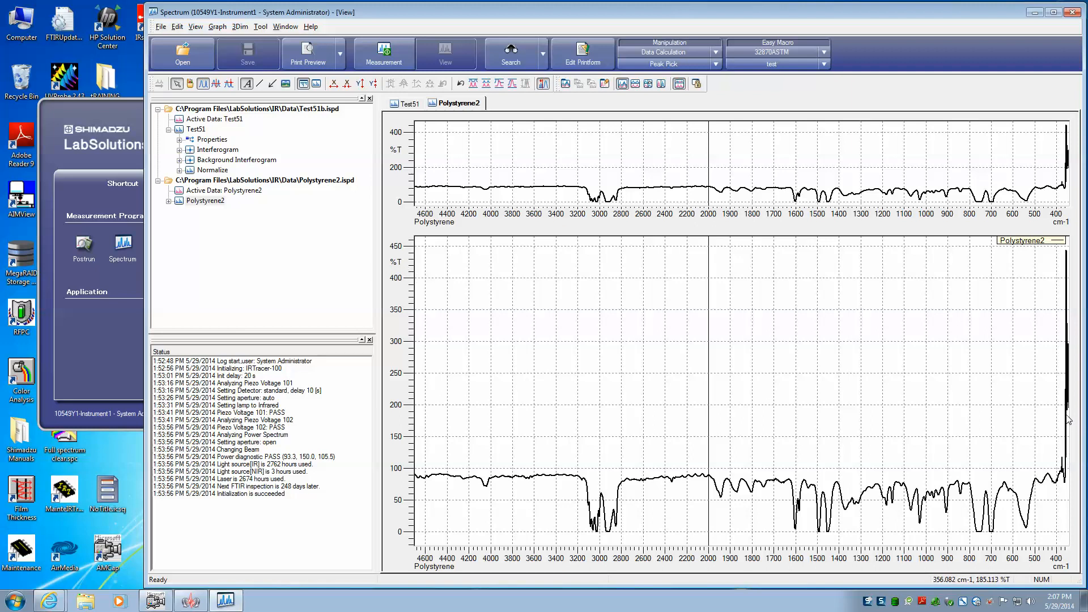
pyautogui.moveTo(1061, 387)
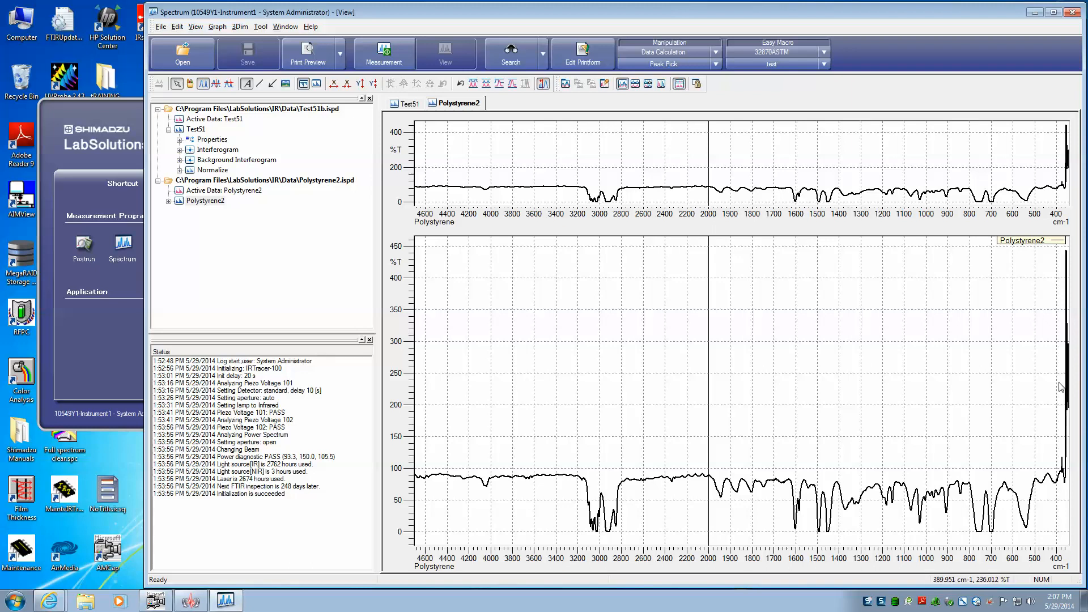
pyautogui.moveTo(941, 469)
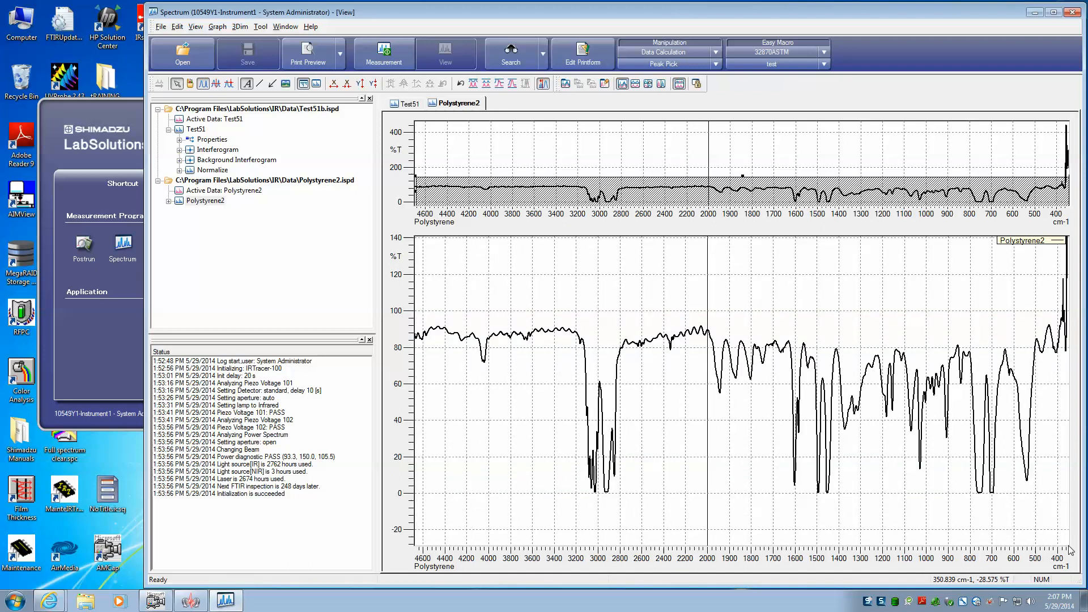
pyautogui.moveTo(1049, 391)
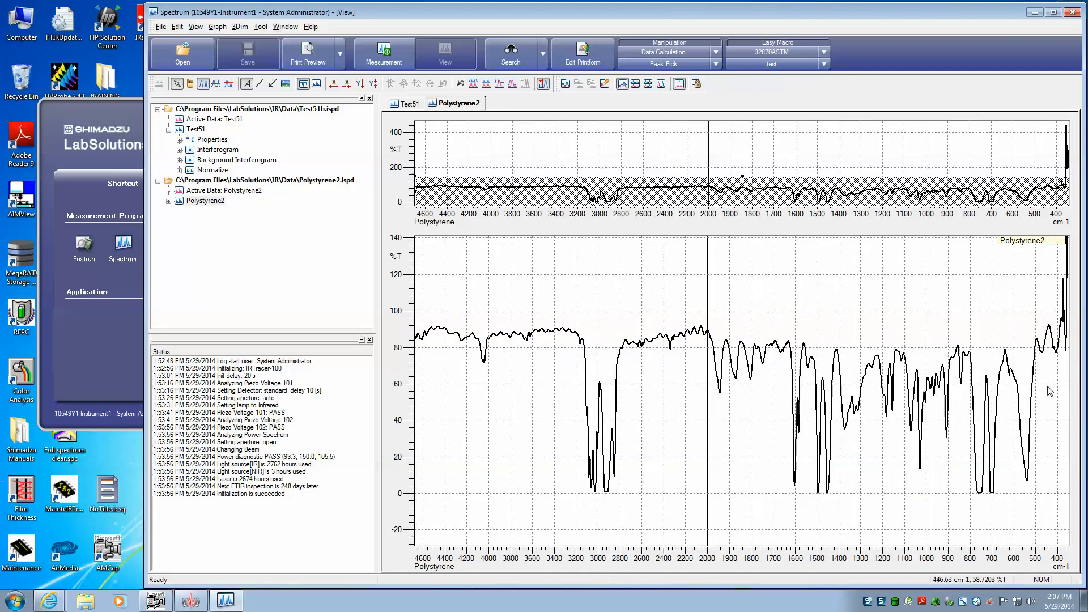
pyautogui.moveTo(1062, 300)
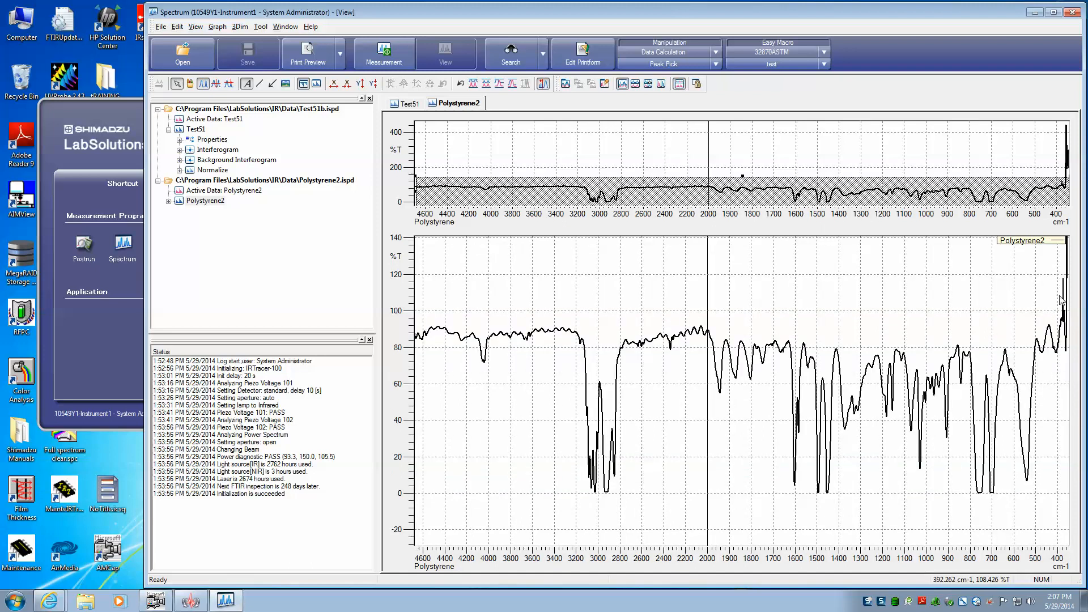
pyautogui.moveTo(1051, 278)
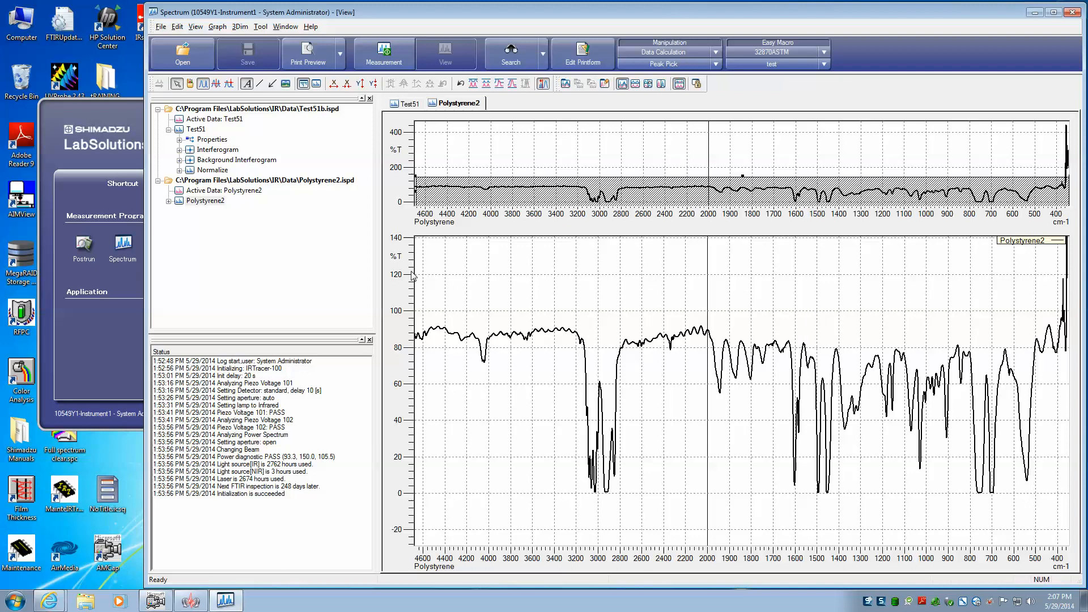
pyautogui.moveTo(431, 274)
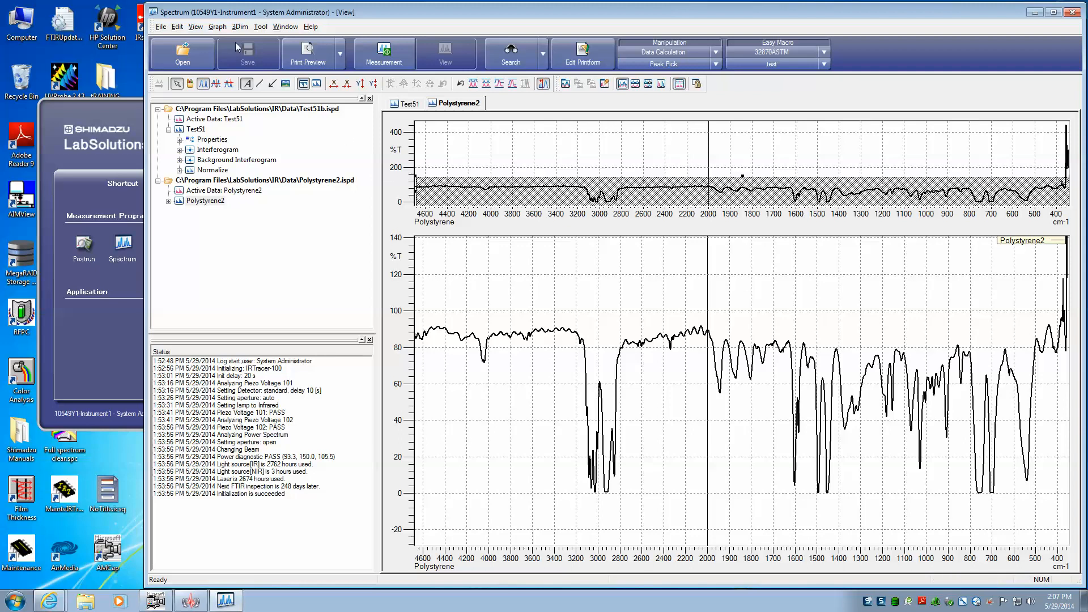
# - Switch Polystyrene2's Y-axis to Absorbance and compare against the Test51 tab
pyautogui.click(217, 26)
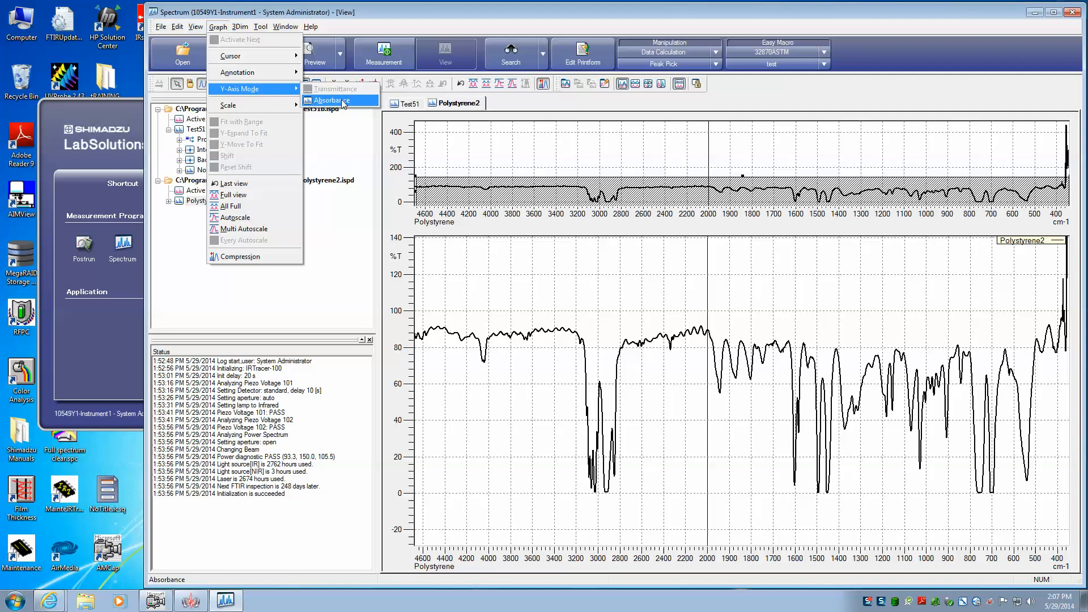
pyautogui.click(330, 99)
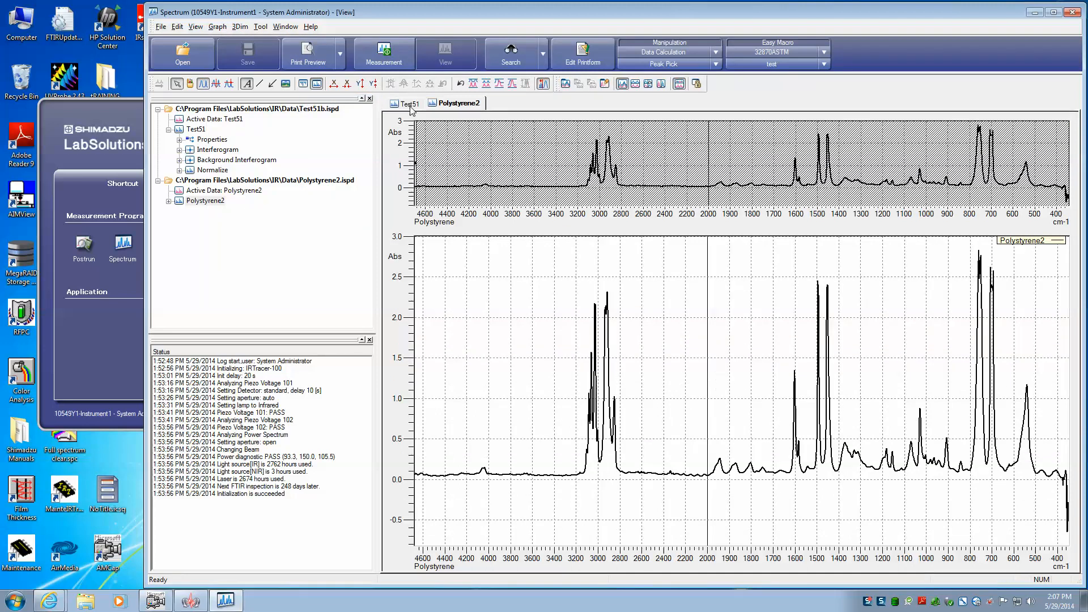
pyautogui.click(408, 103)
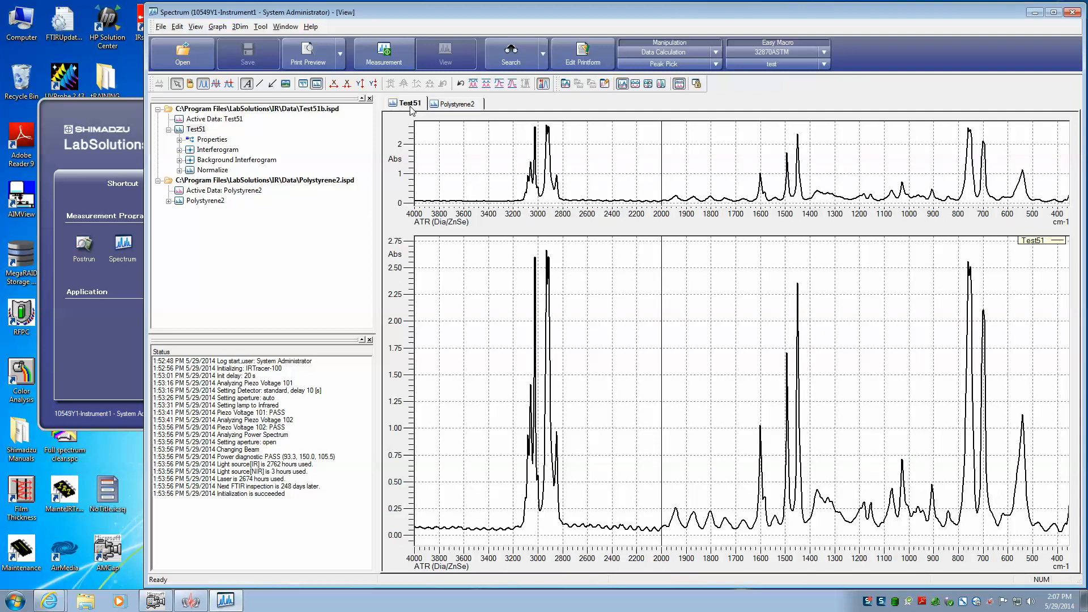
pyautogui.click(455, 103)
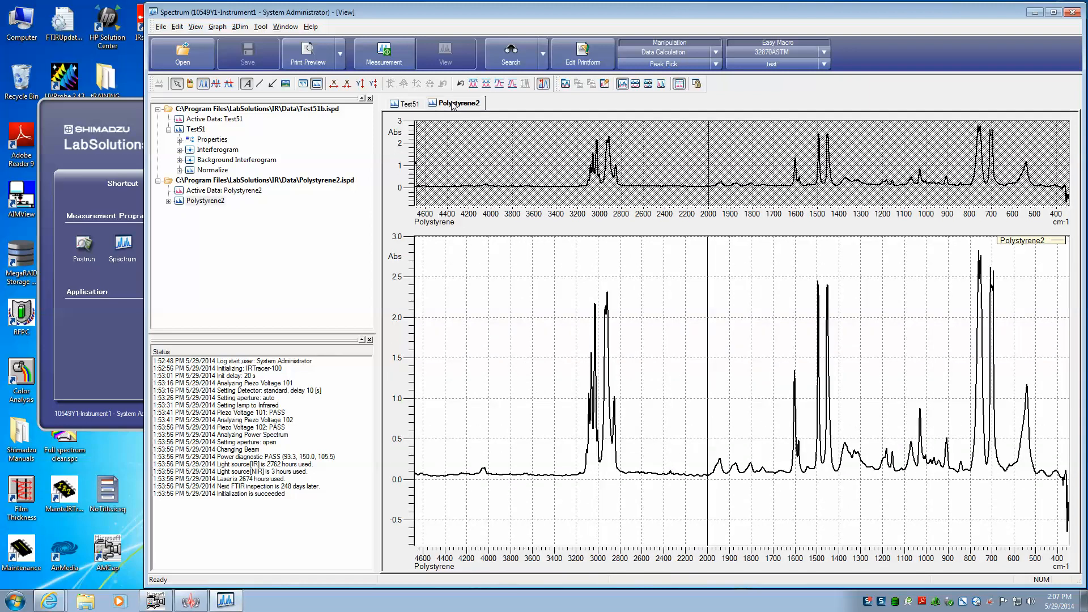
pyautogui.moveTo(613, 321)
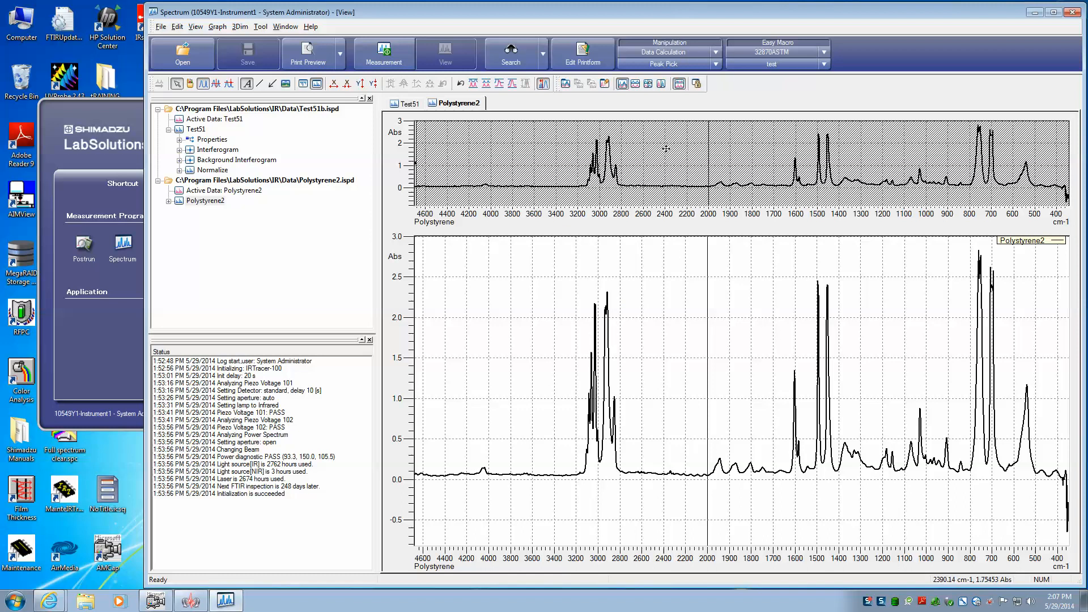
pyautogui.moveTo(563, 83)
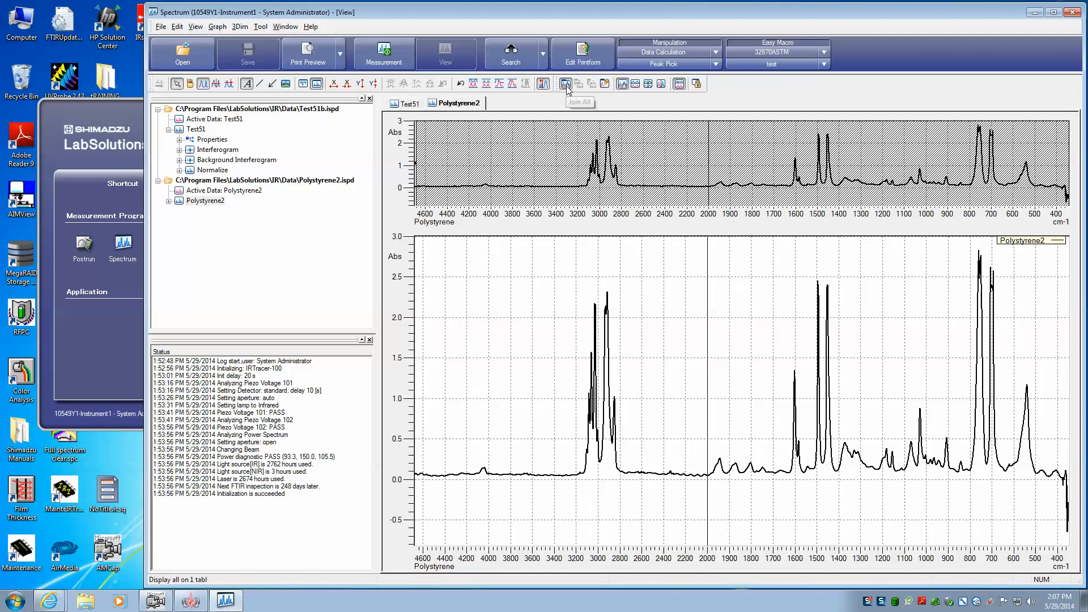
# - Overlay both spectra, zoom to the 3200–2500 cm-1 peaks, then split them back onto separate tabs
pyautogui.click(568, 82)
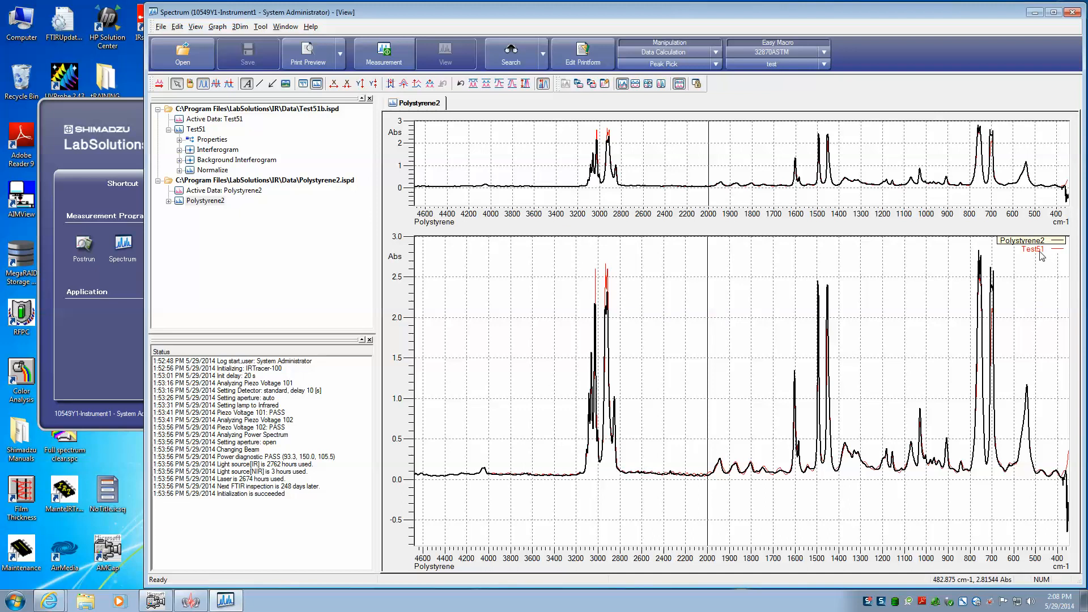
pyautogui.moveTo(573, 275)
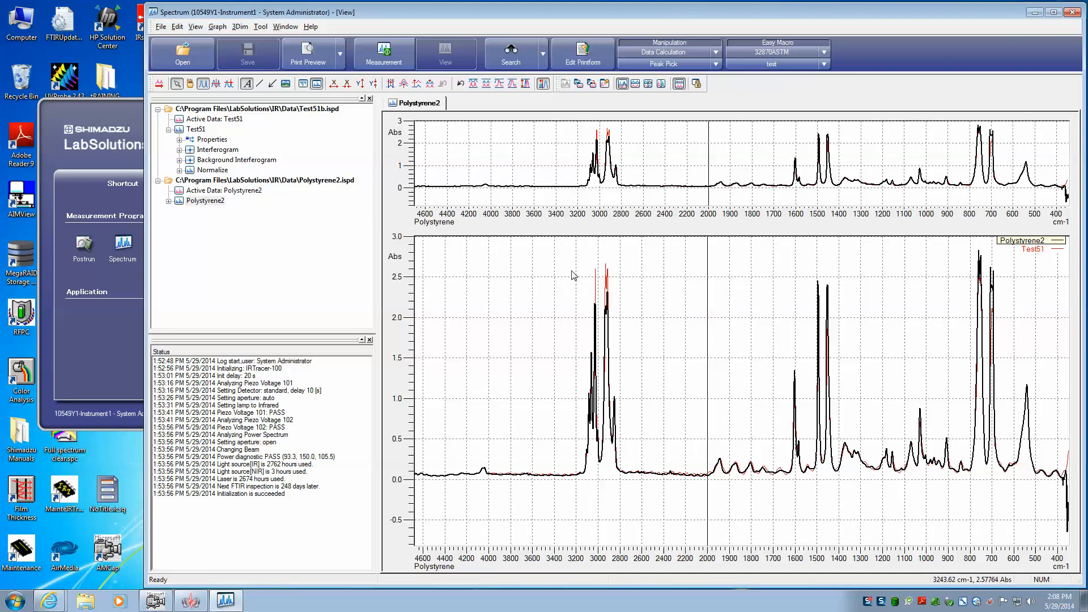
pyautogui.moveTo(572, 114); pyautogui.dragTo(658, 197)
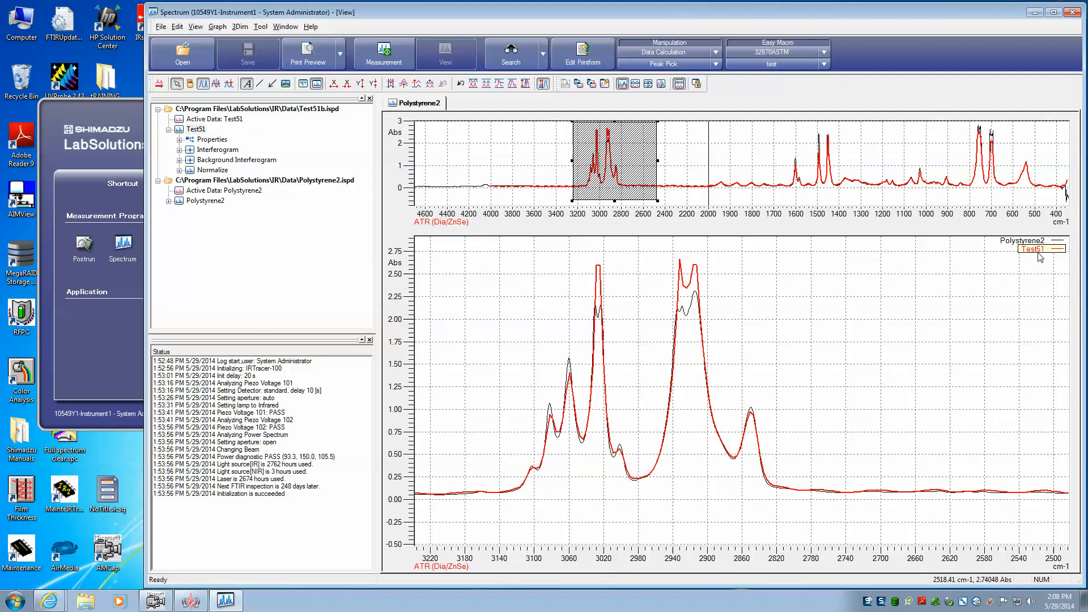
pyautogui.moveTo(701, 289)
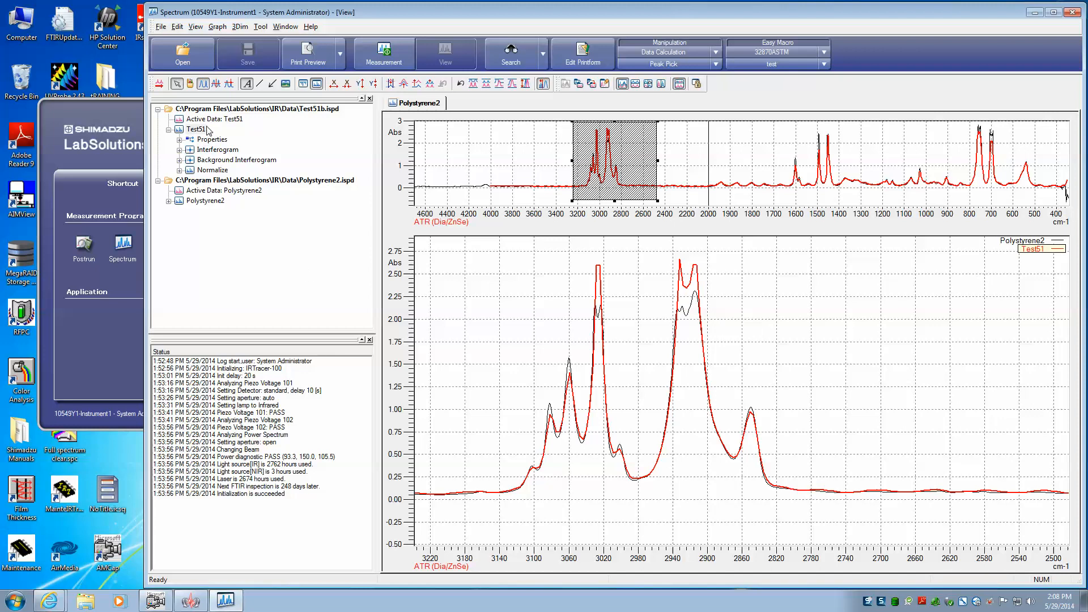
pyautogui.moveTo(1016, 243)
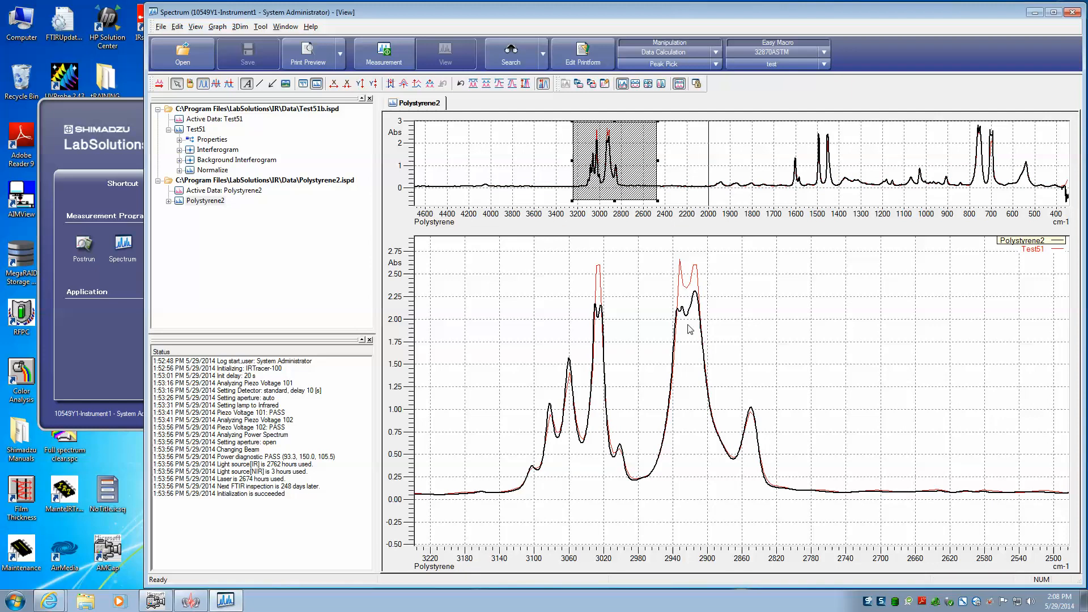
pyautogui.moveTo(138, 247)
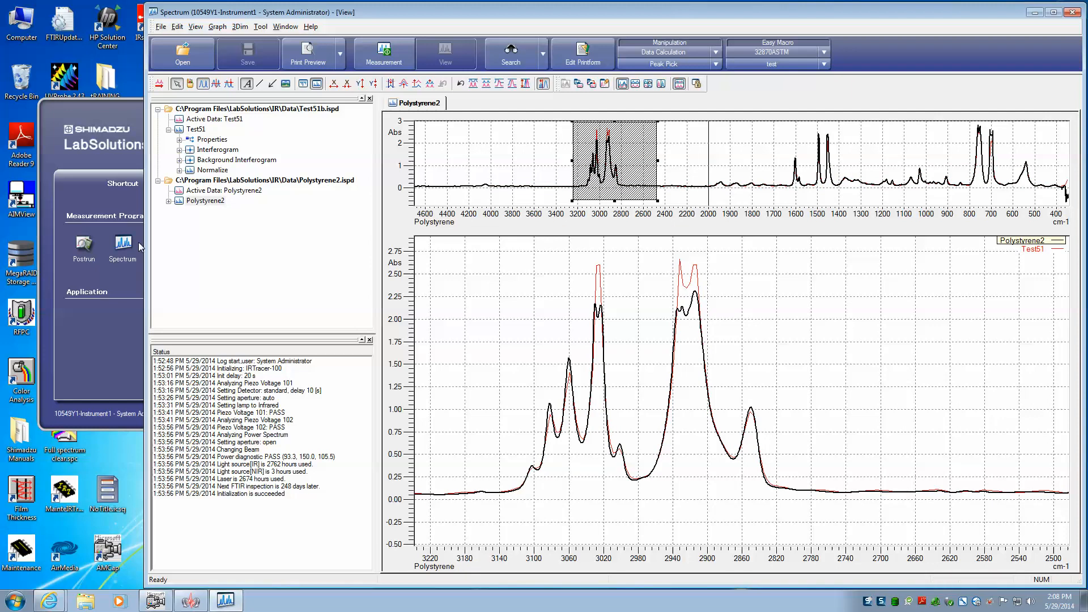
pyautogui.moveTo(201, 132)
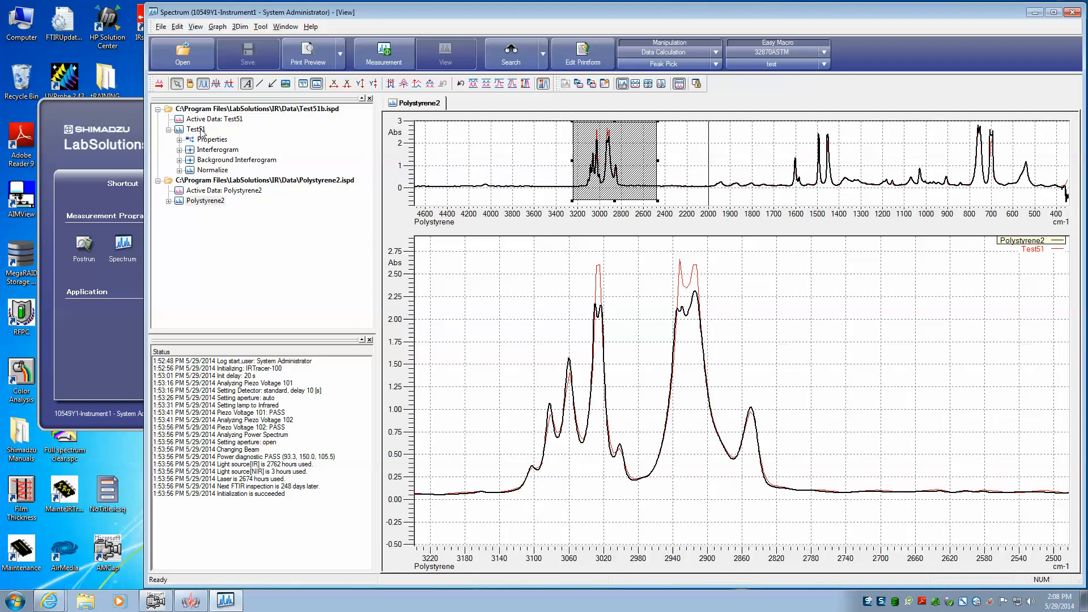
pyautogui.moveTo(225, 199)
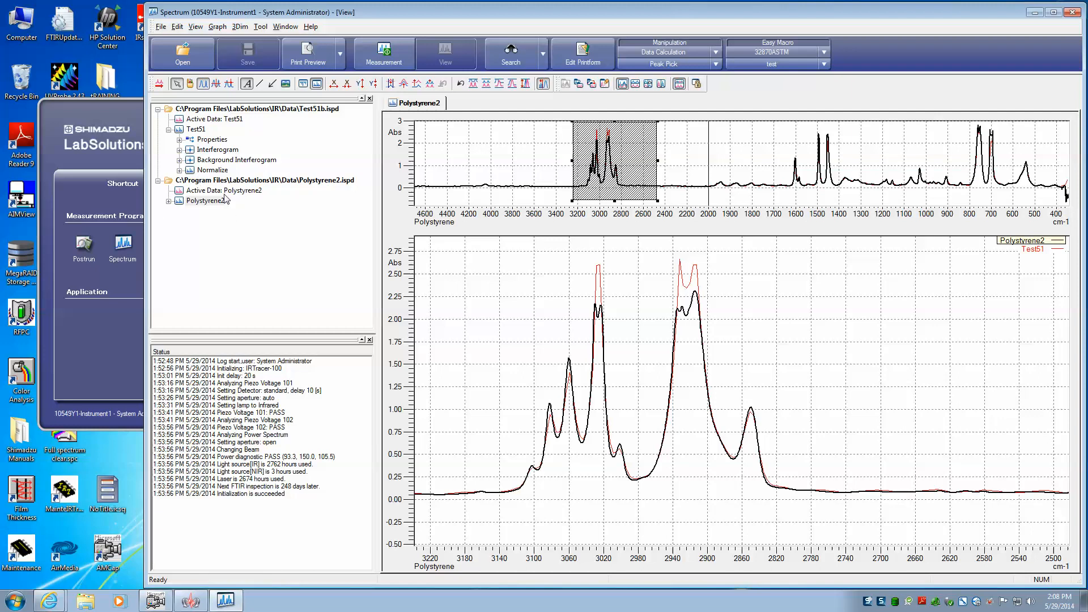
pyautogui.moveTo(738, 283)
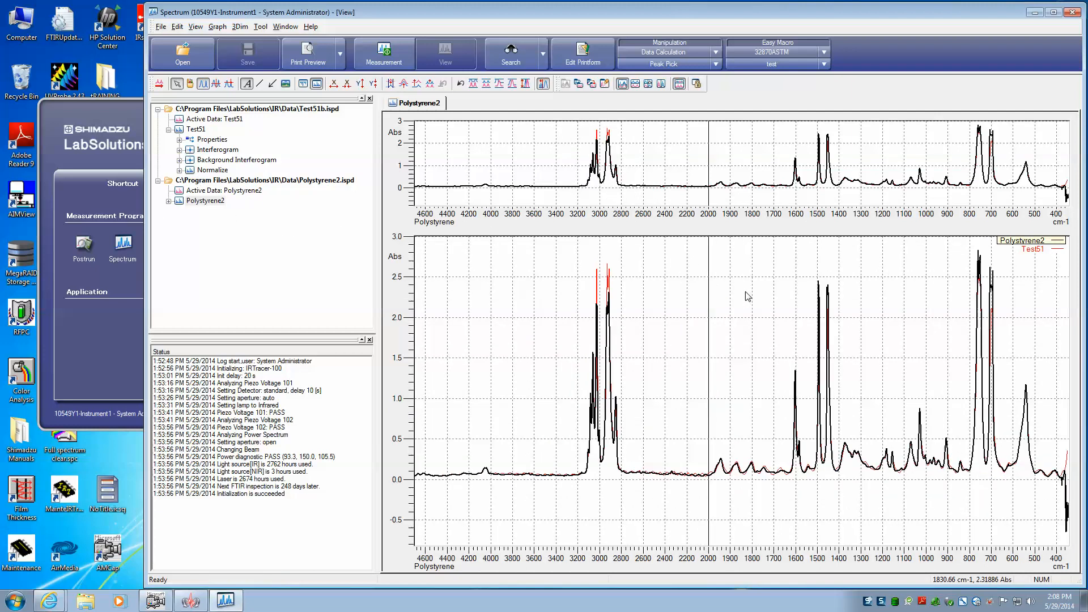
pyautogui.moveTo(648, 150)
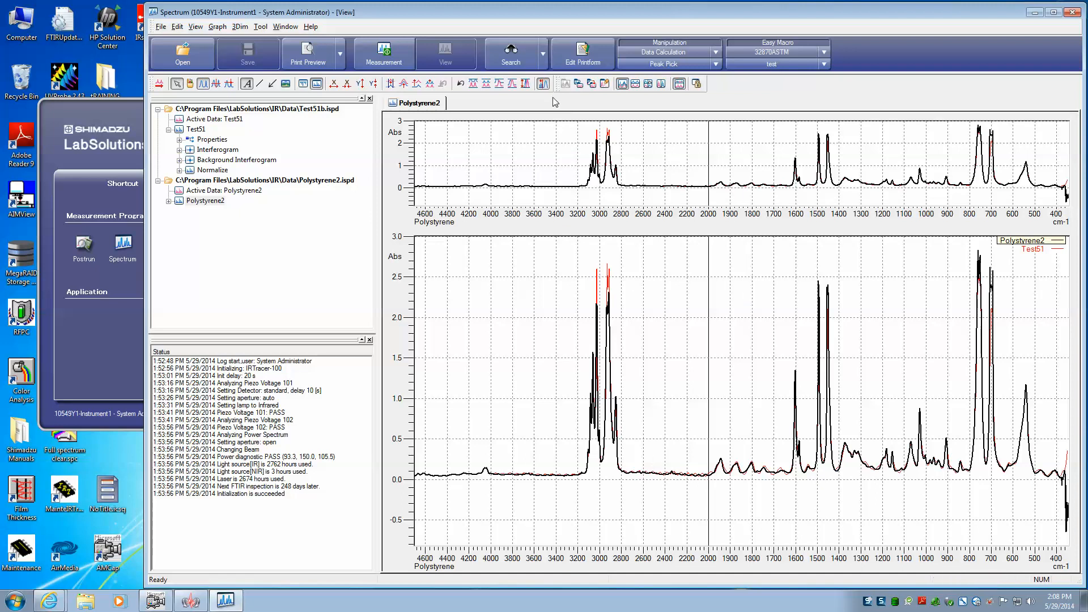
pyautogui.moveTo(578, 83)
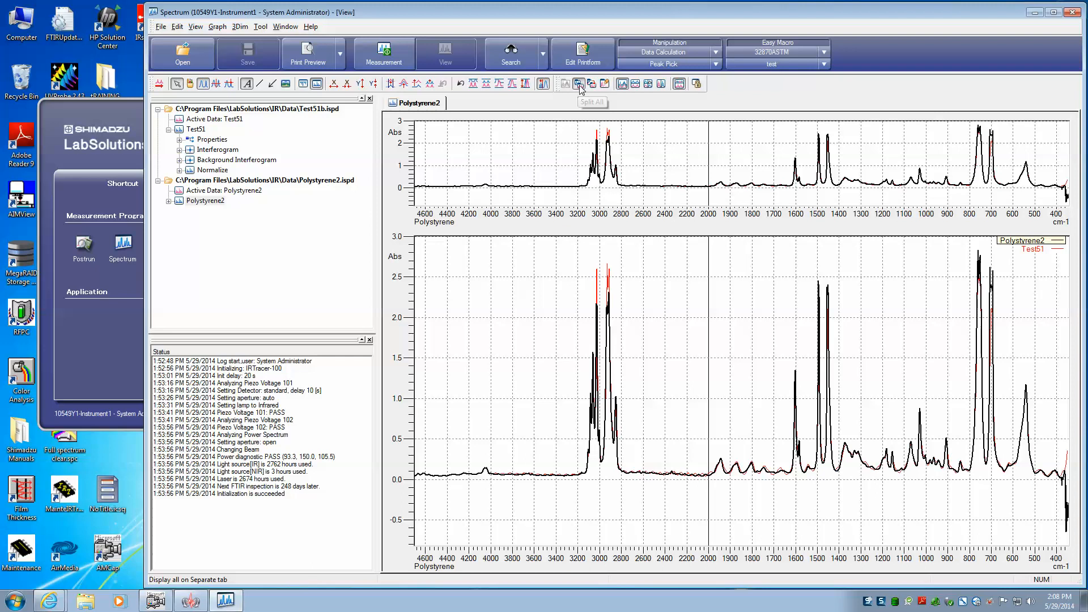
pyautogui.click(578, 83)
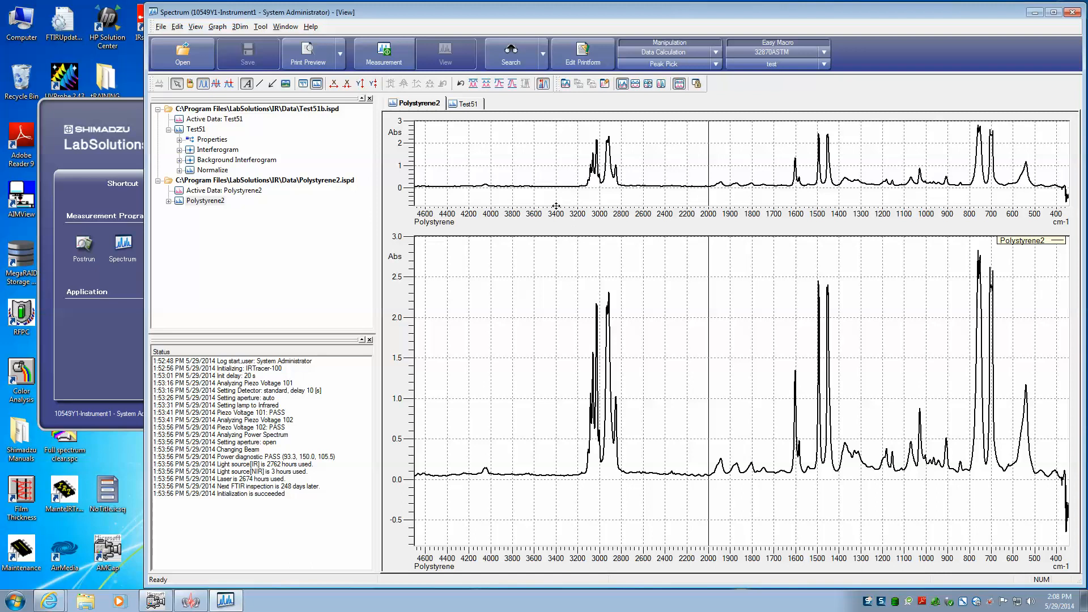
pyautogui.moveTo(277, 225)
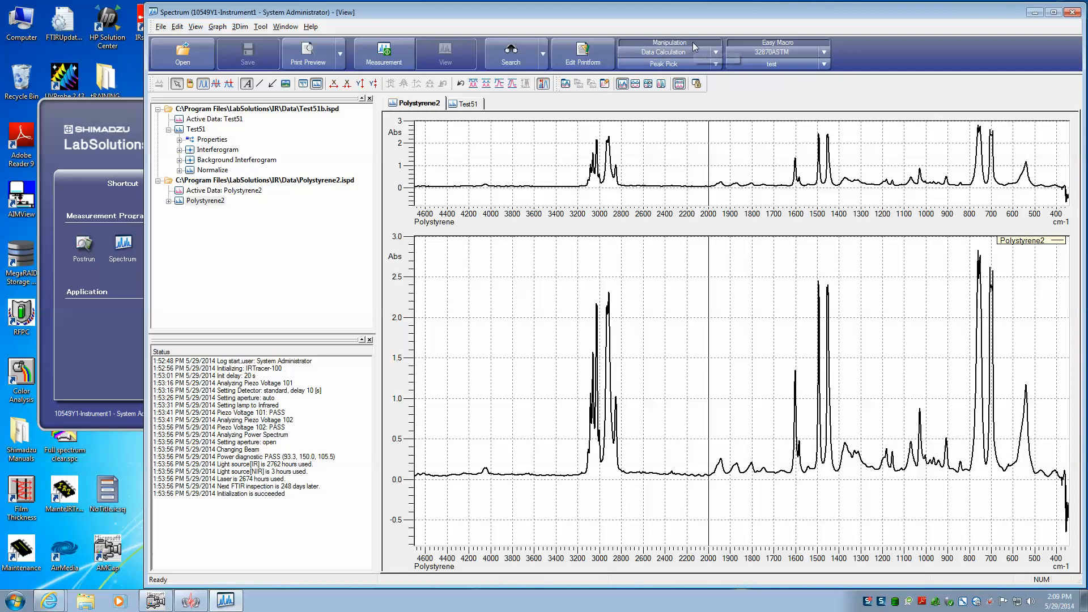
pyautogui.moveTo(712, 56)
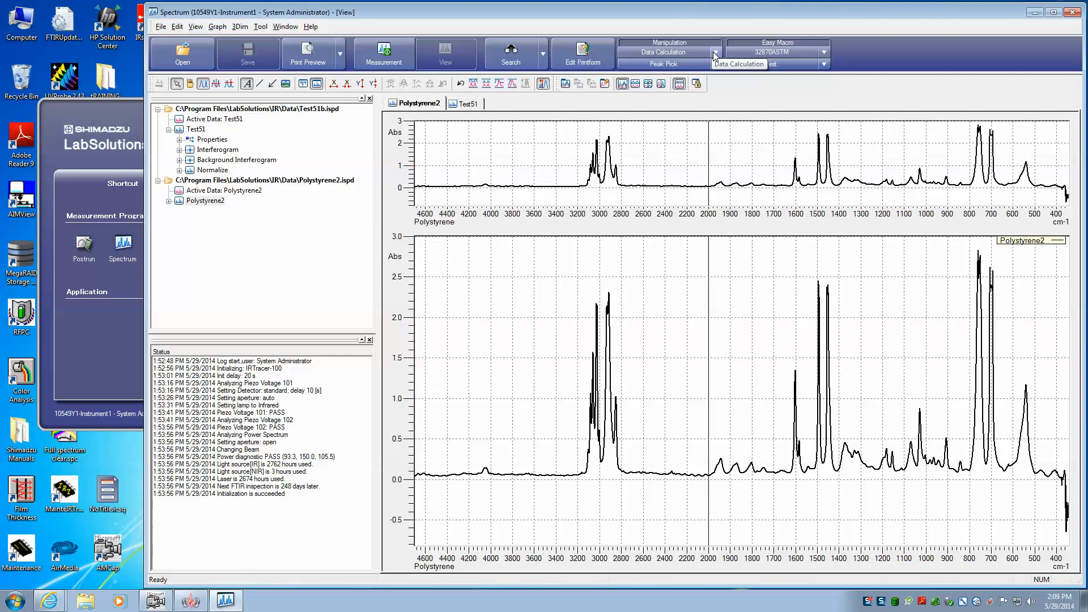
# - Choose Data Calculation from the Manipulation functions, with Subtract 2 data selected
pyautogui.click(670, 52)
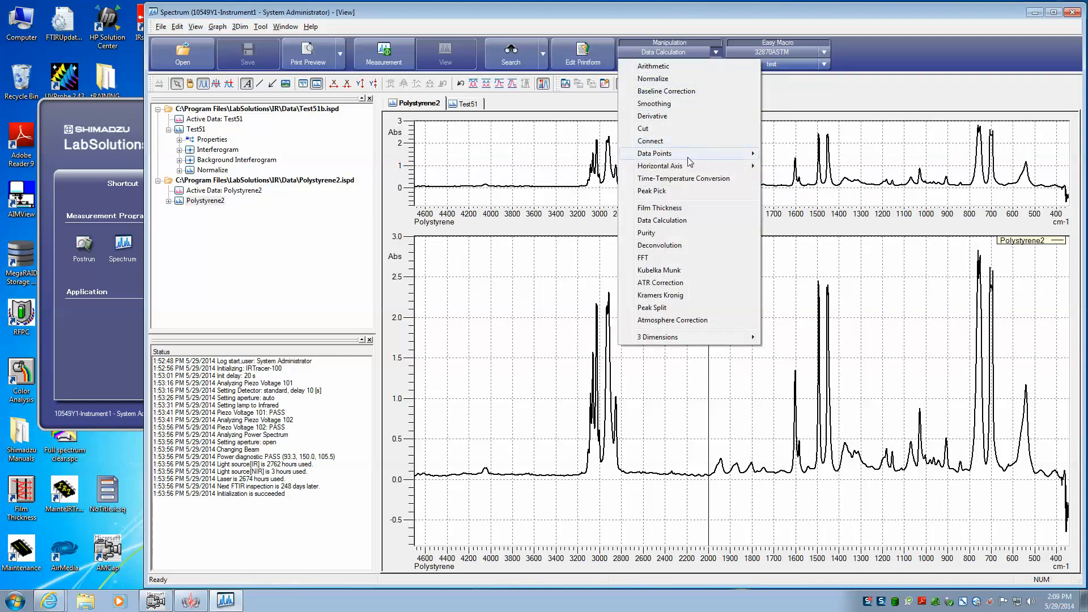
pyautogui.moveTo(682, 221)
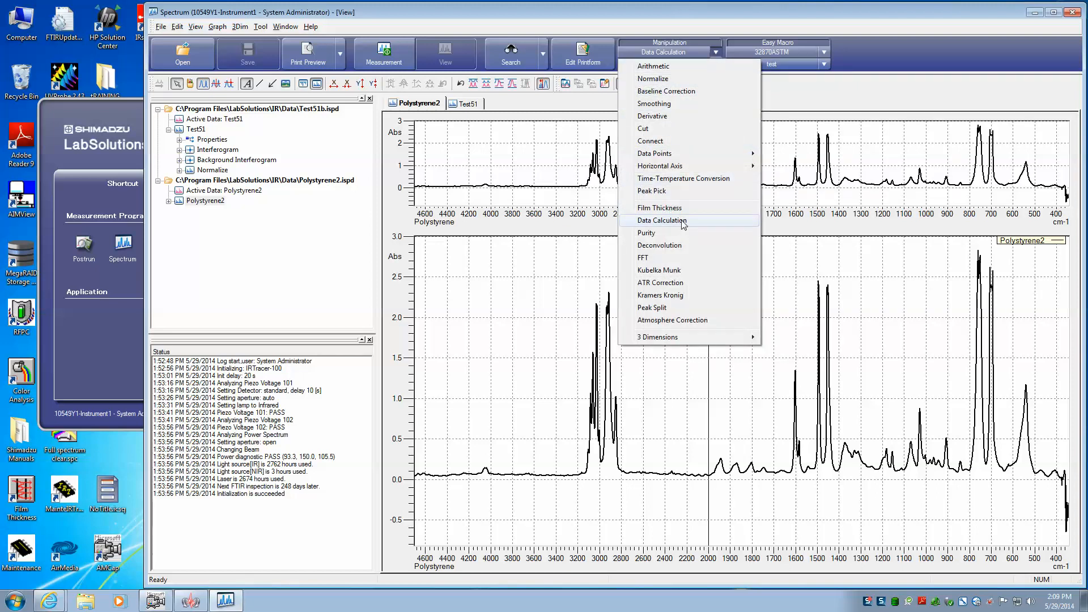
pyautogui.click(663, 220)
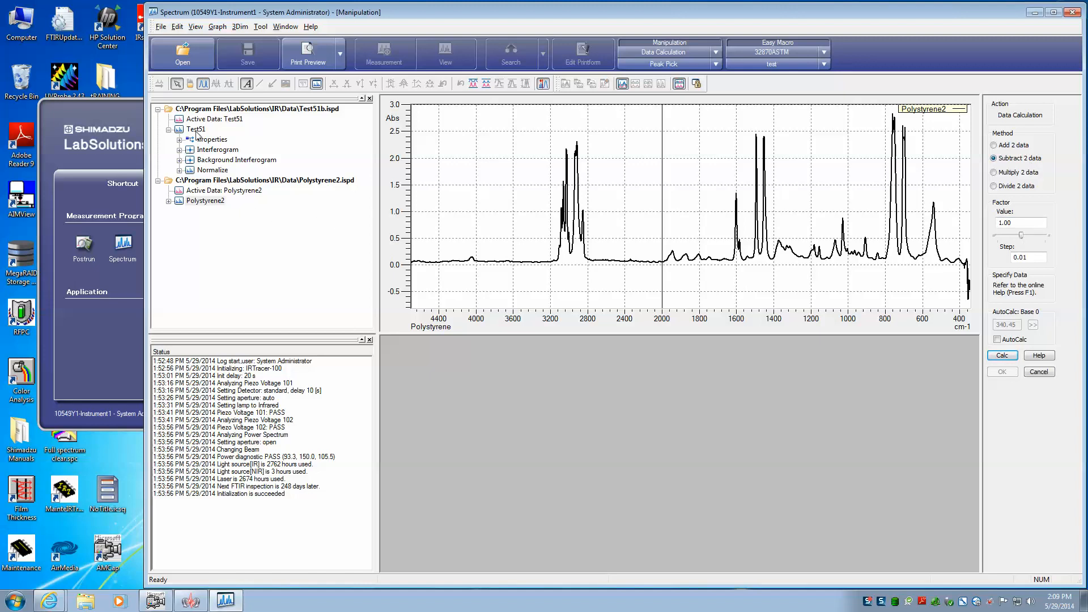
# - Send Test51 to Source and Polystyrene2 to Reference from the data tree
pyautogui.rightClick(196, 129)
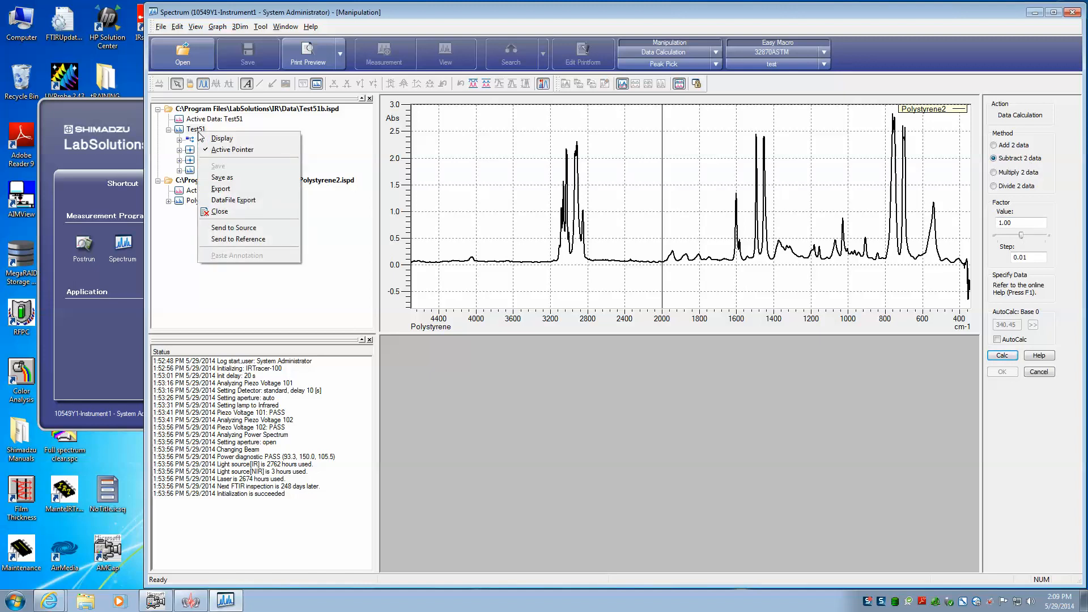
pyautogui.moveTo(233, 227)
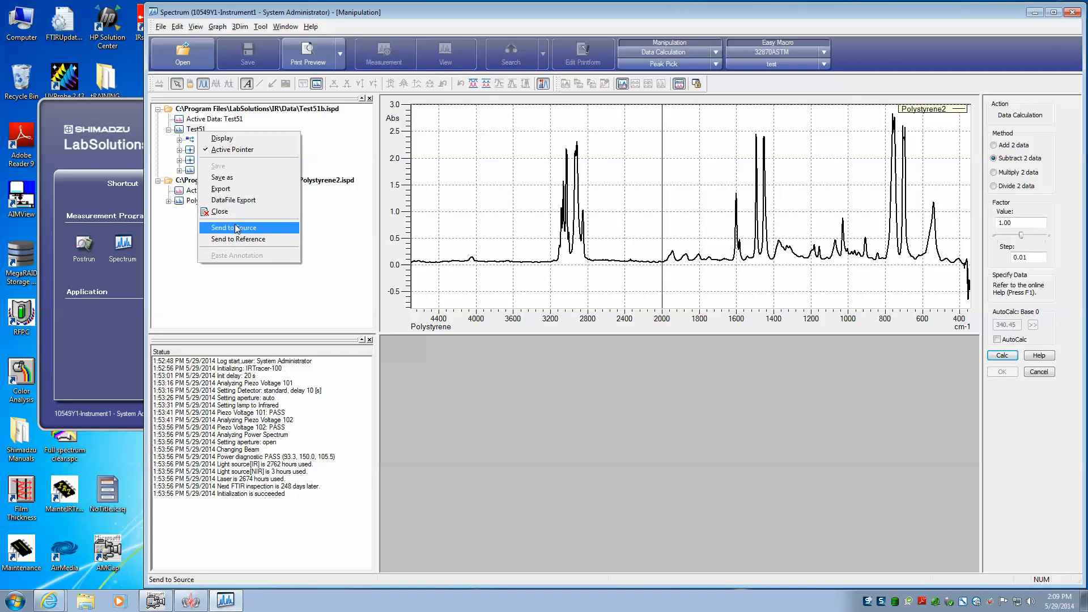
pyautogui.click(234, 228)
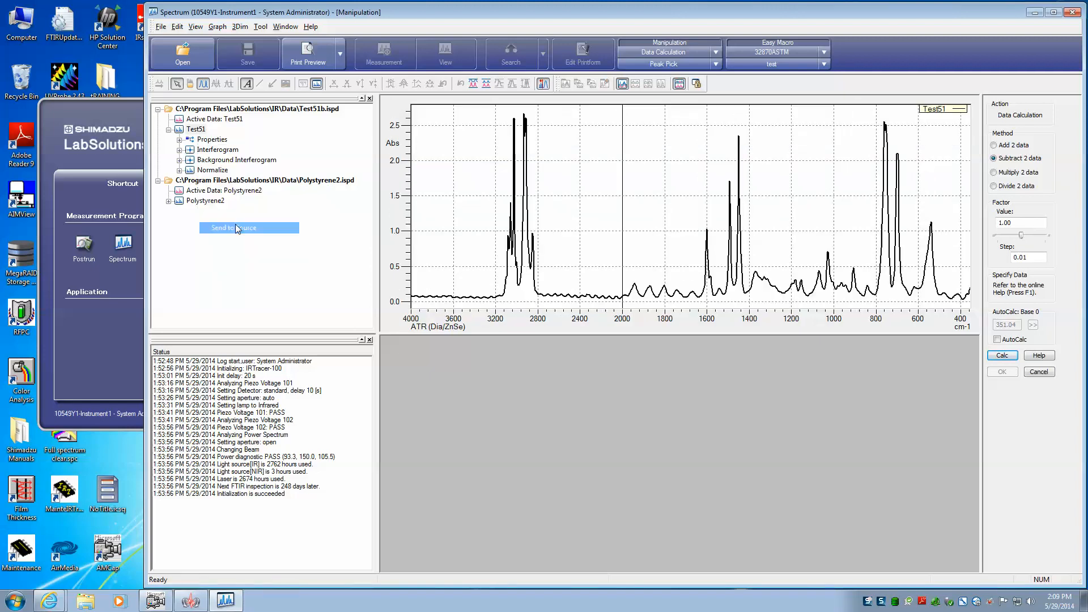
pyautogui.rightClick(205, 201)
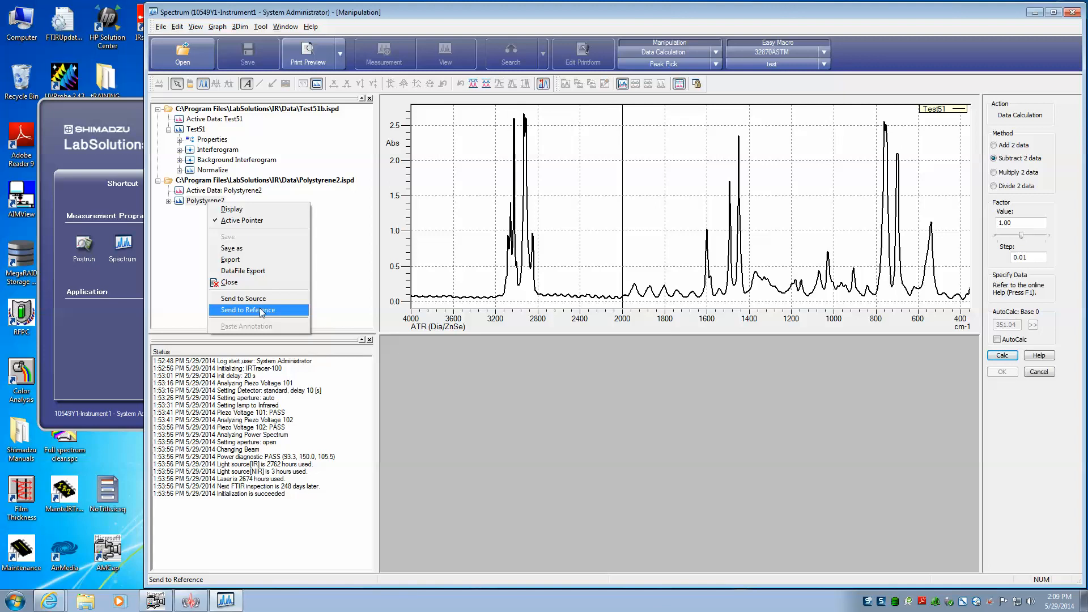
pyautogui.click(244, 310)
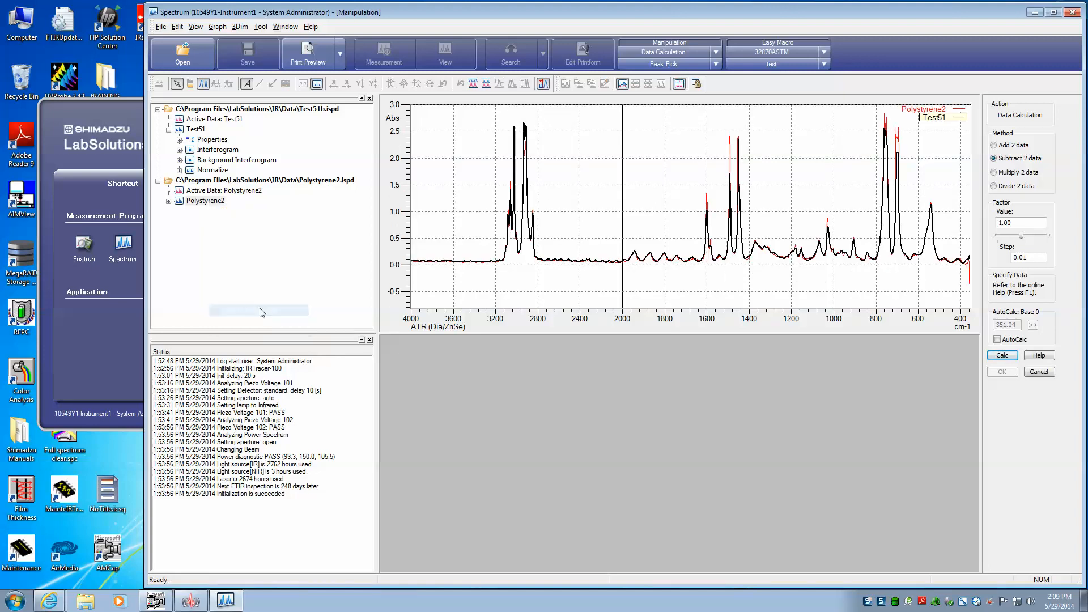
# - Run Calc to produce the Test51 minus Polystyrene2 difference spectrum
pyautogui.click(1002, 354)
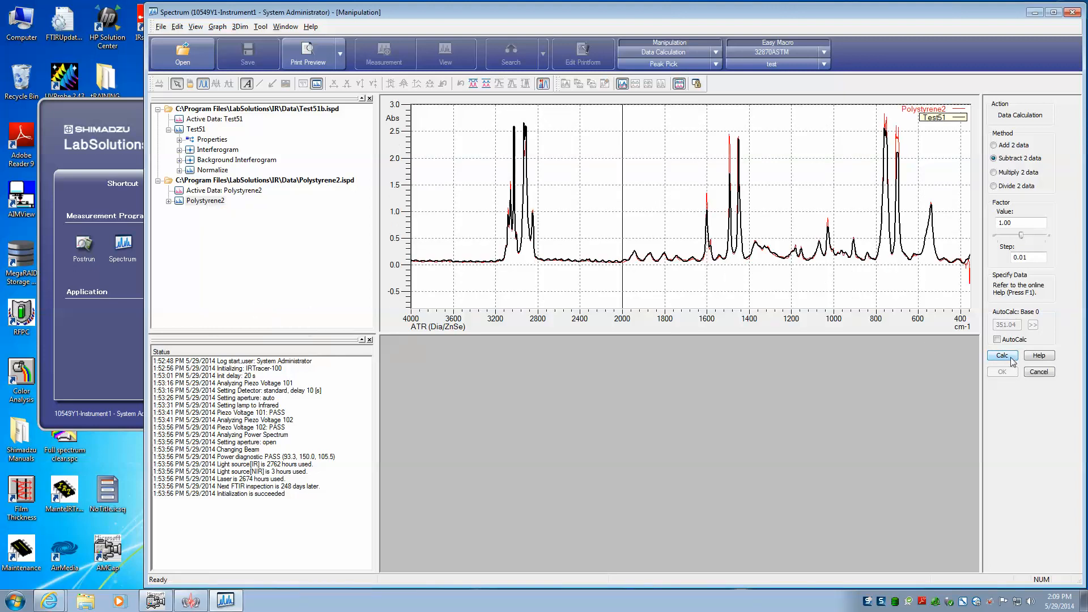
pyautogui.moveTo(1010, 360)
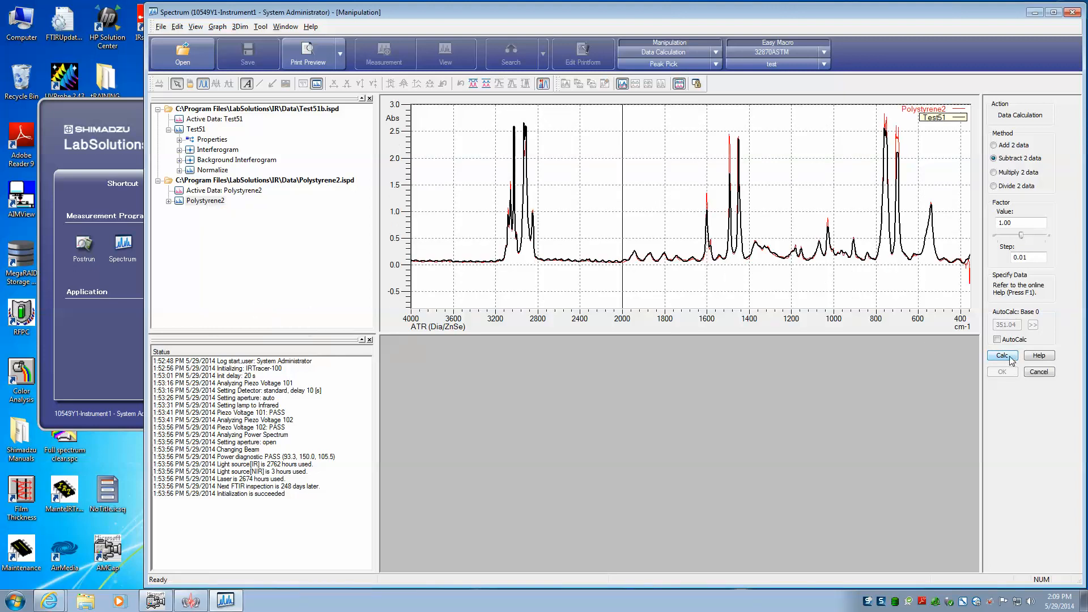
pyautogui.click(1001, 355)
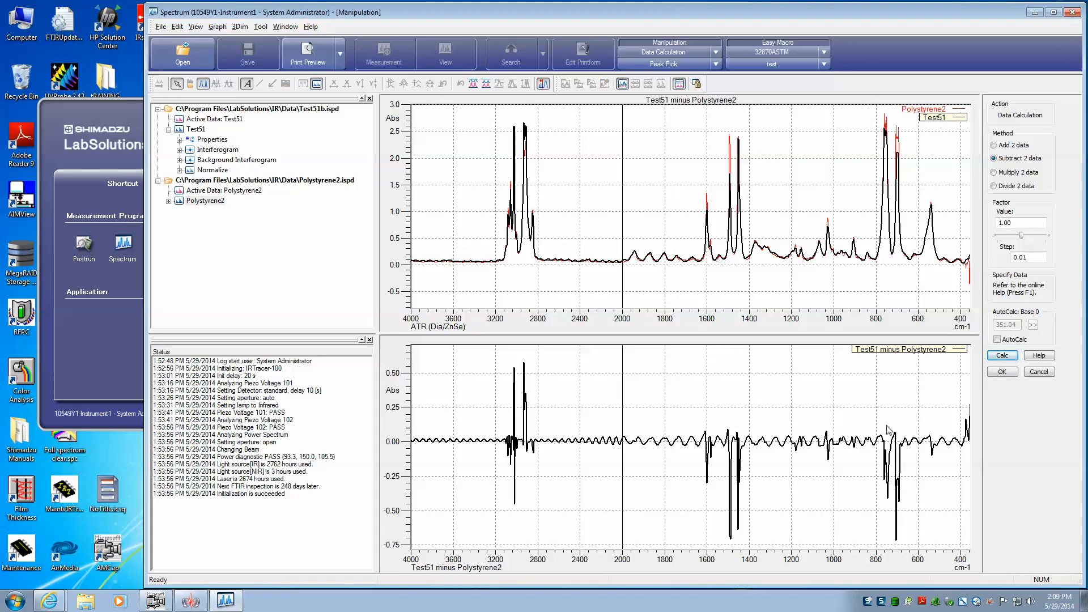
pyautogui.moveTo(920, 434)
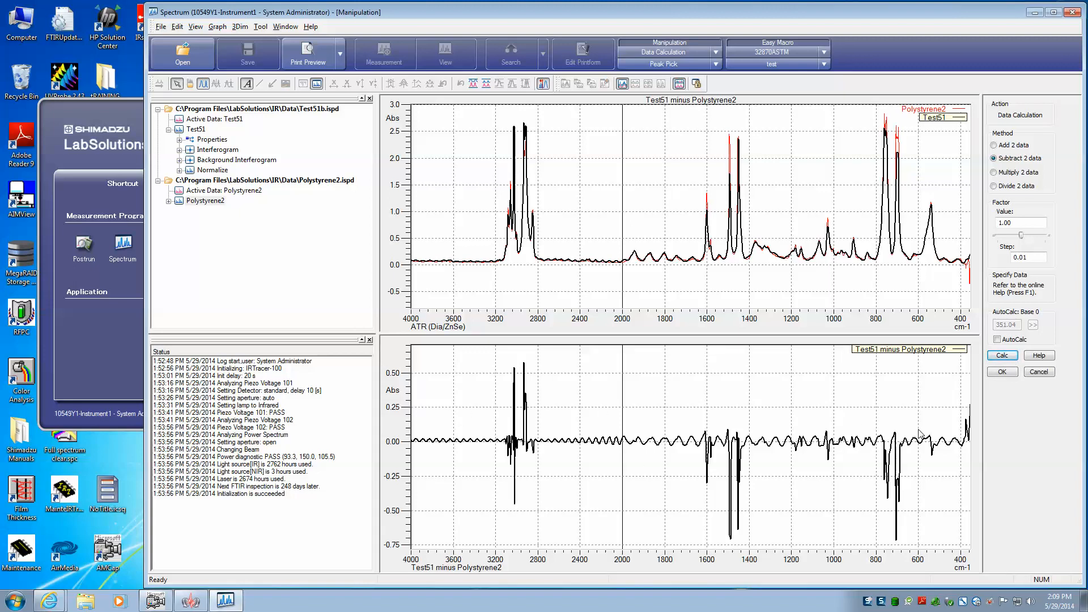
pyautogui.moveTo(673, 234)
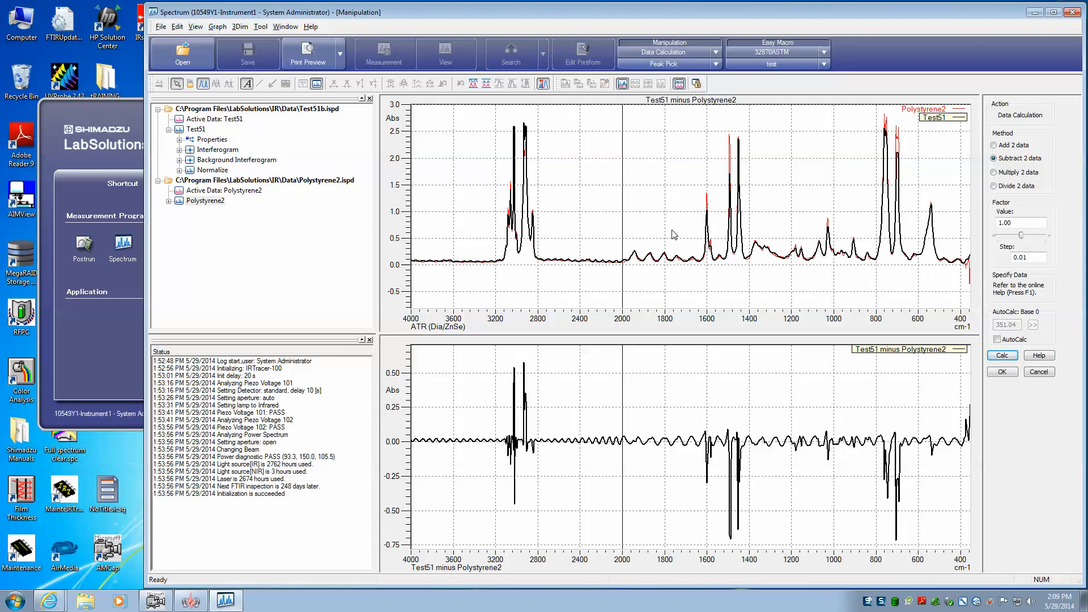
pyautogui.moveTo(948, 368)
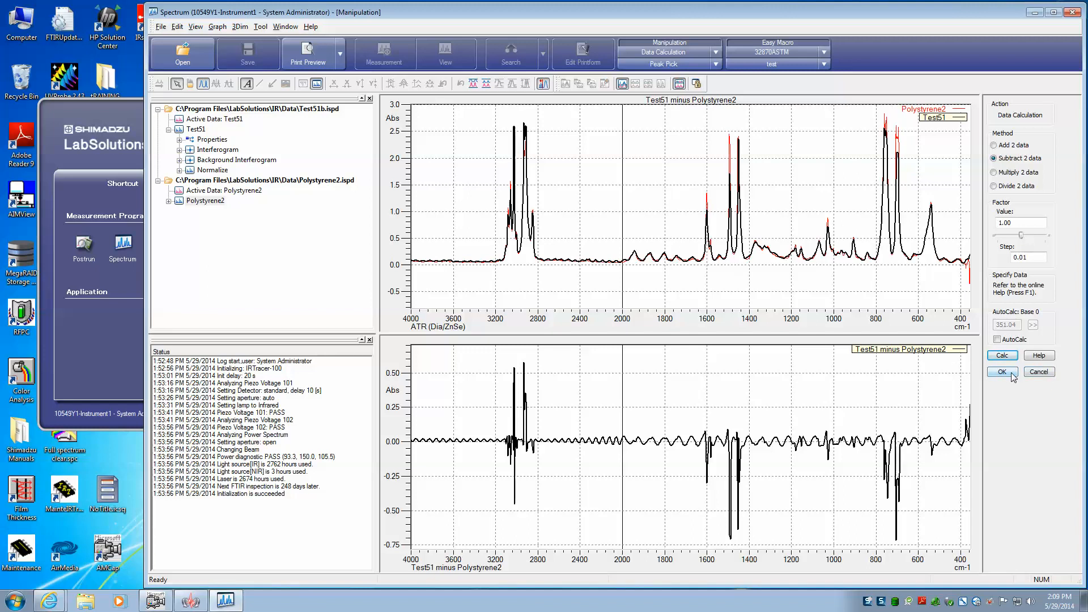
# - Accept the result as new data under Test51, open Normalize in its own tab, and return to the difference spectrum
pyautogui.click(1001, 372)
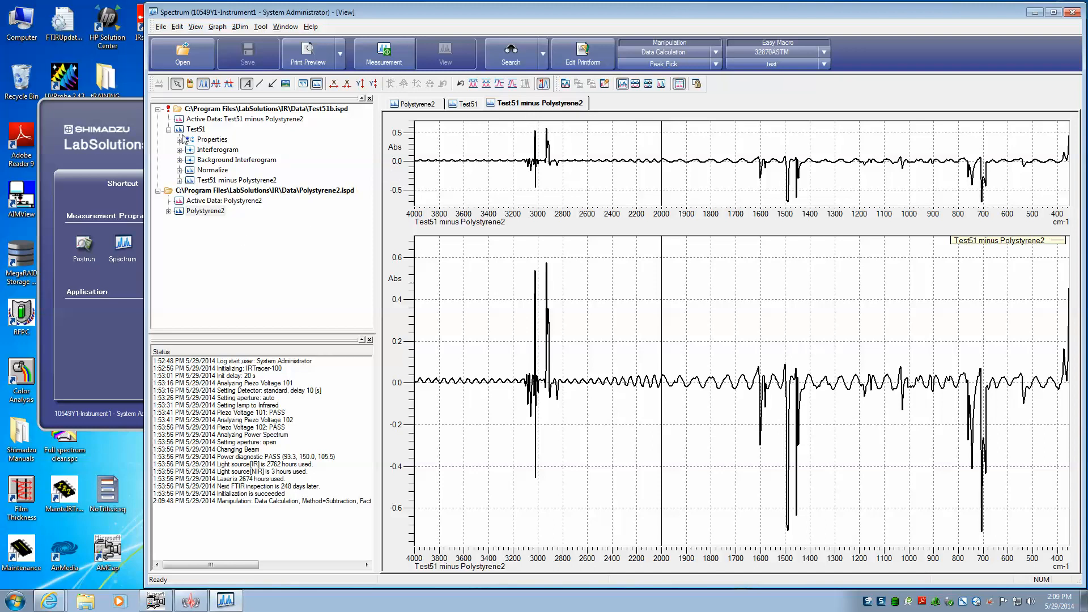
pyautogui.moveTo(200, 144)
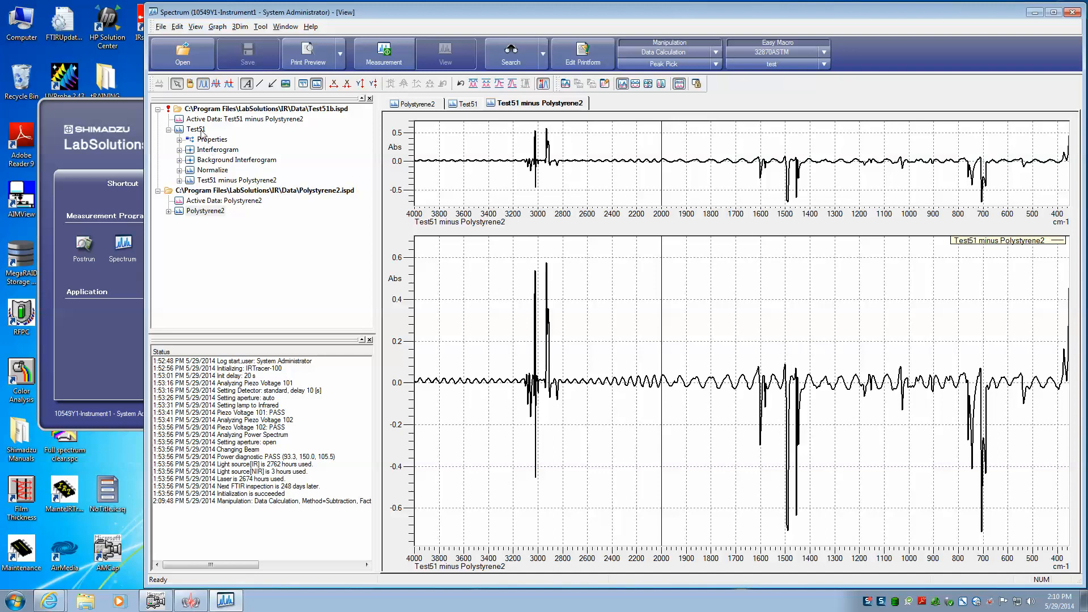
pyautogui.click(467, 103)
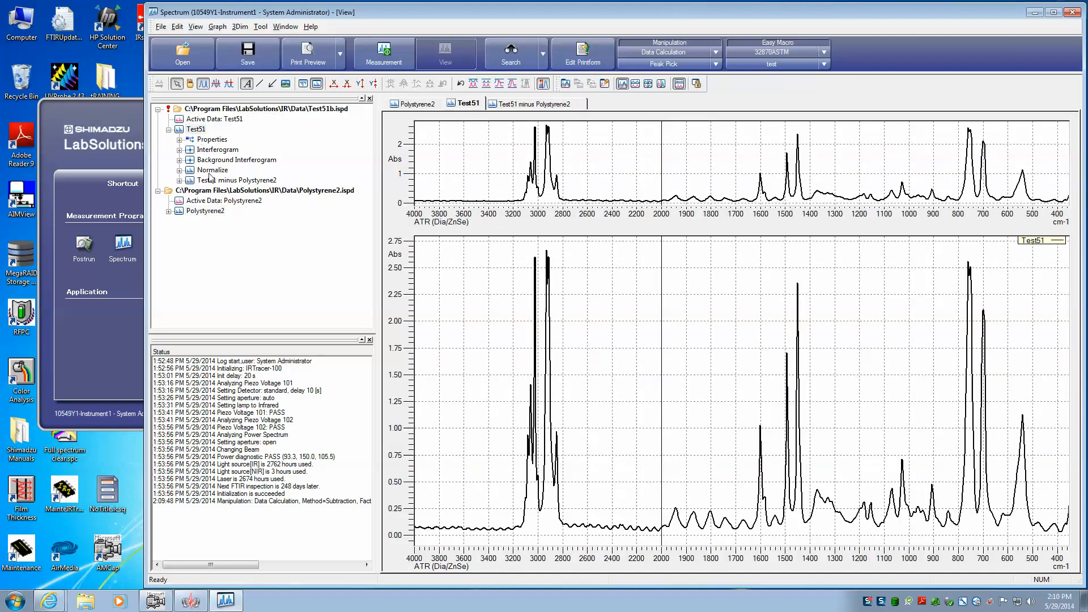
pyautogui.doubleClick(212, 169)
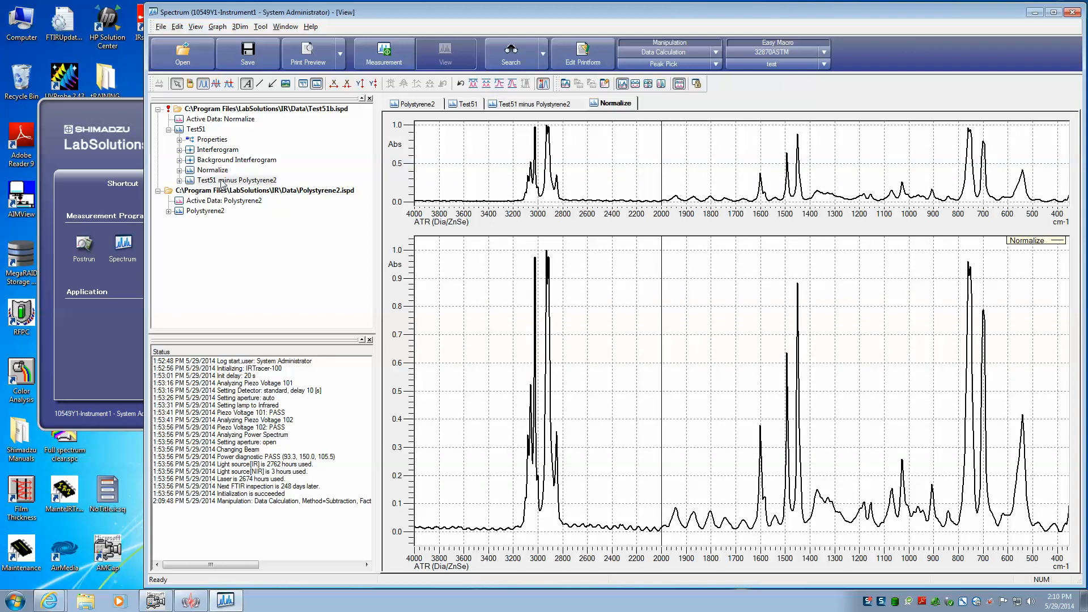
pyautogui.click(535, 104)
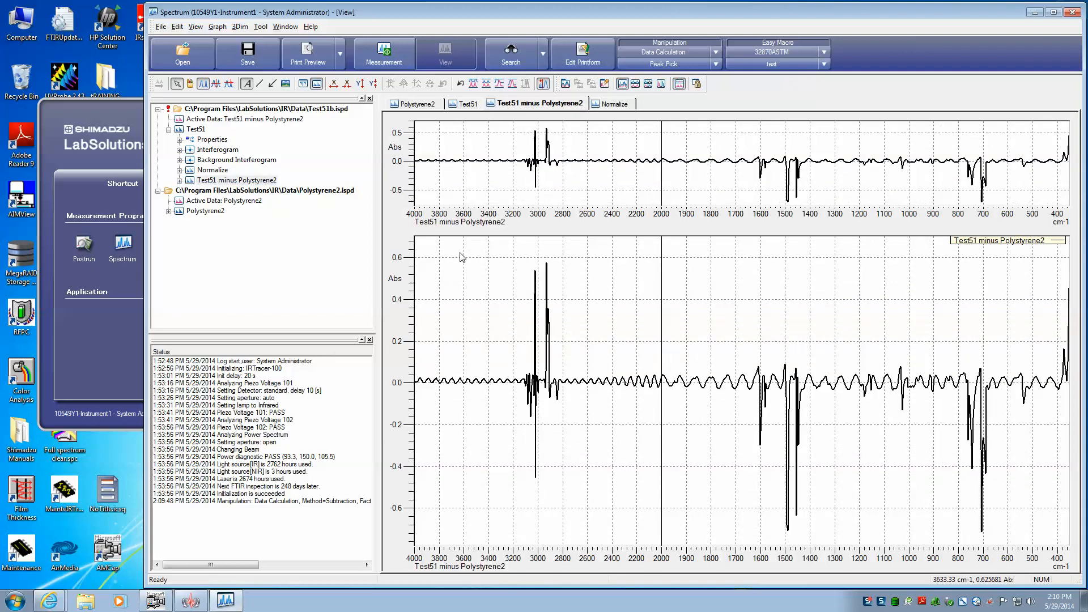